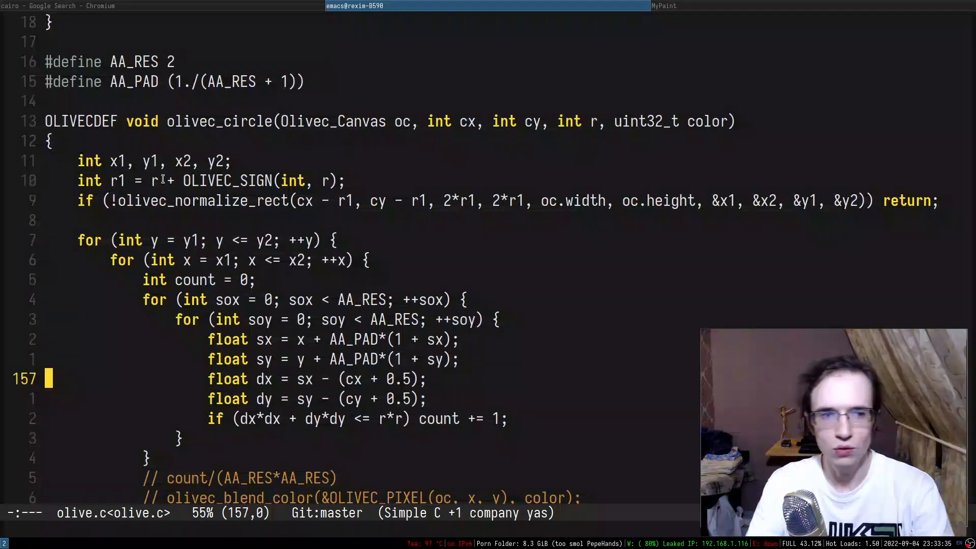
Write void traverse(Node *node) that loops over node.children and recursively calls traverse(child)
{"action": "type", "text": "void tr"}
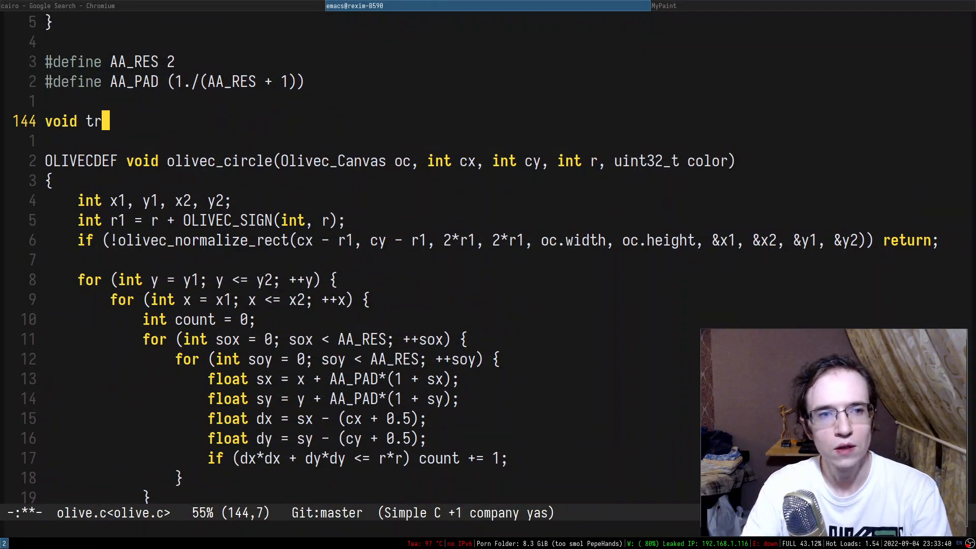
{"action": "type", "text": "averse(N)"}
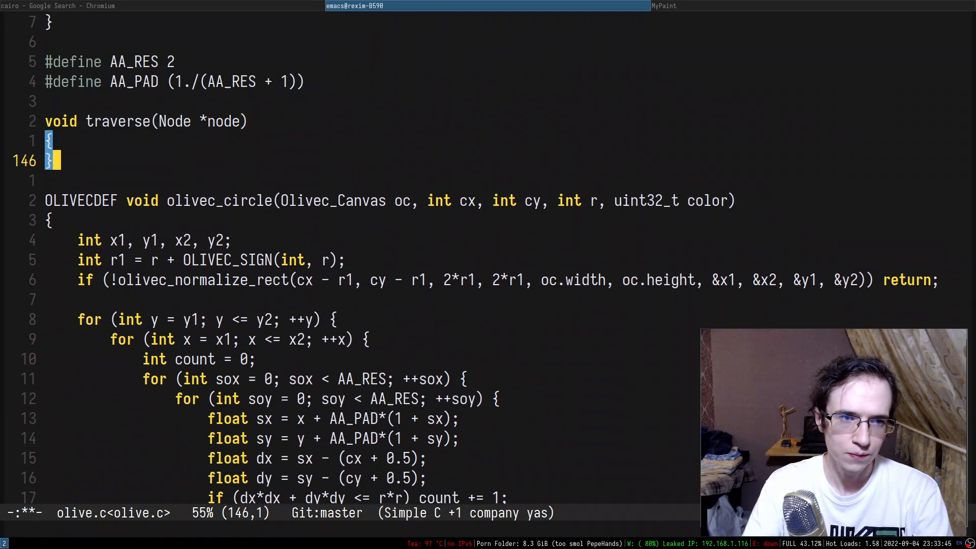
{"action": "type", "text": "for (child in node."}
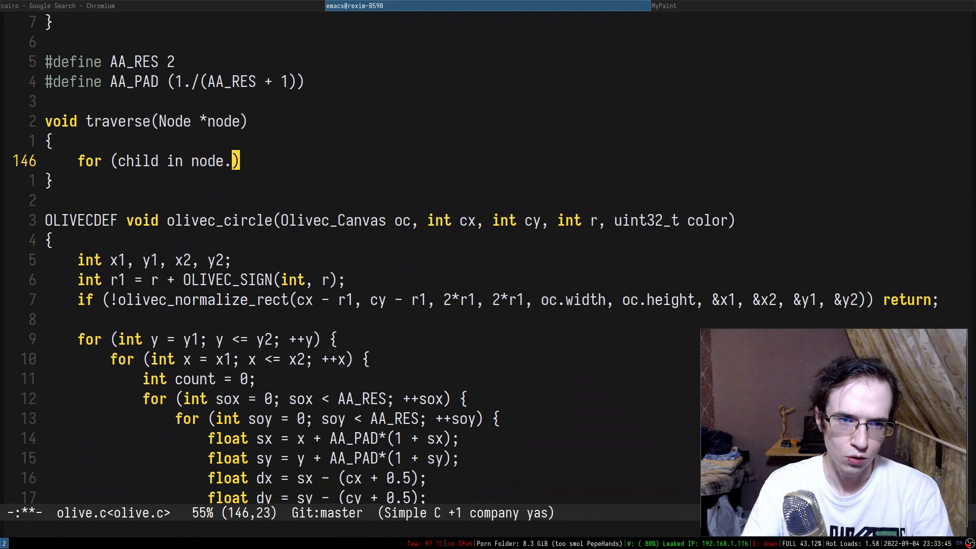
{"action": "type", "text": "children) {"}
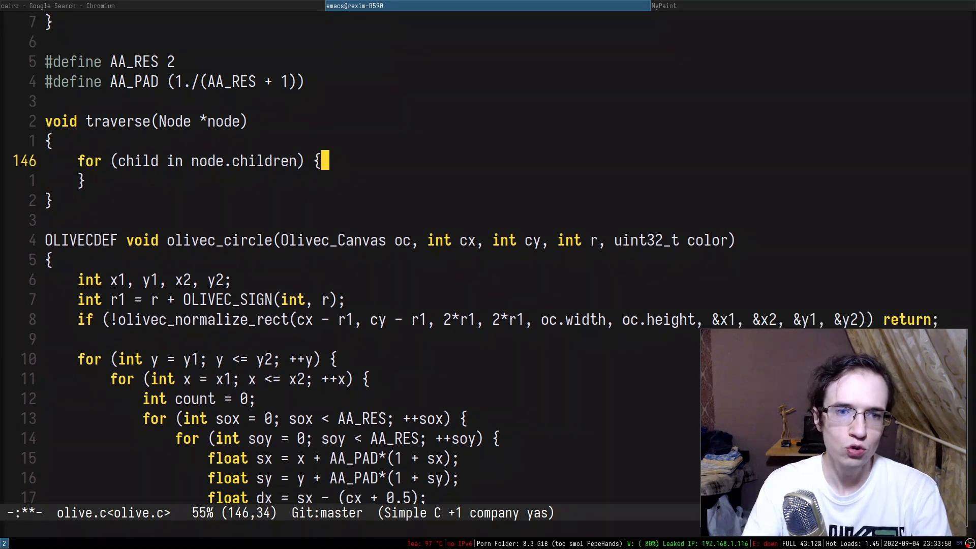
{"action": "type", "text": "traverse("}
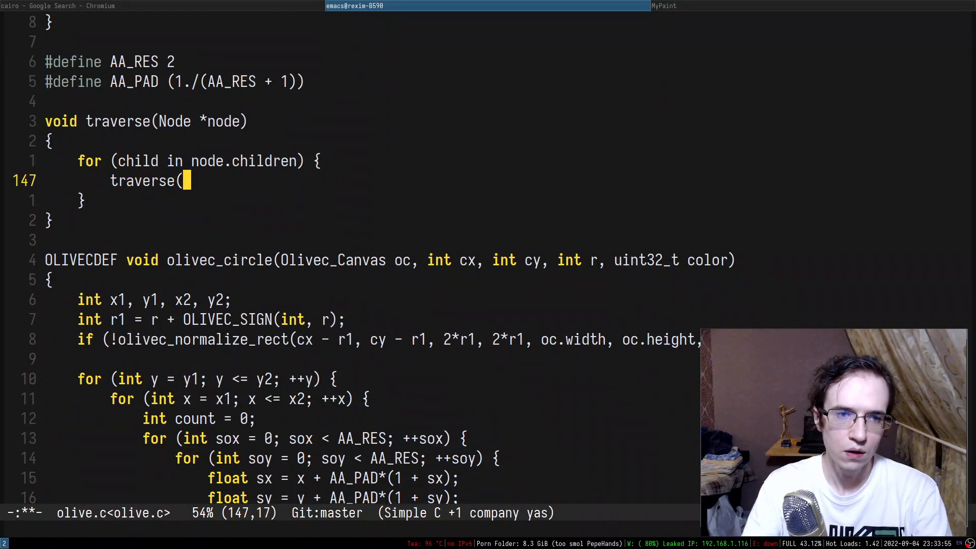
{"action": "type", "text": "child);"}
{"action": "type", "text": "("}
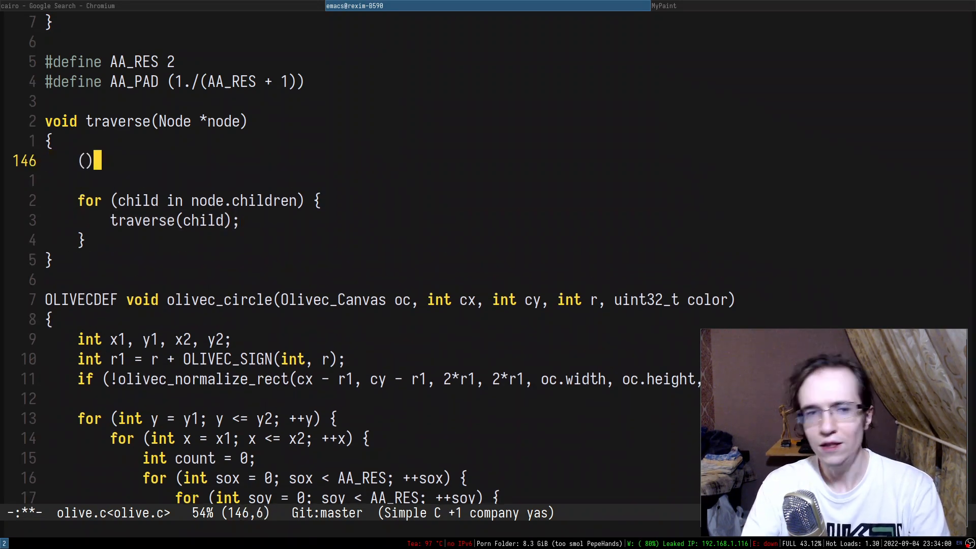
Add an if (node == NULL) return; guard as the first line of traverse's body
{"action": "type", "text": "if"}
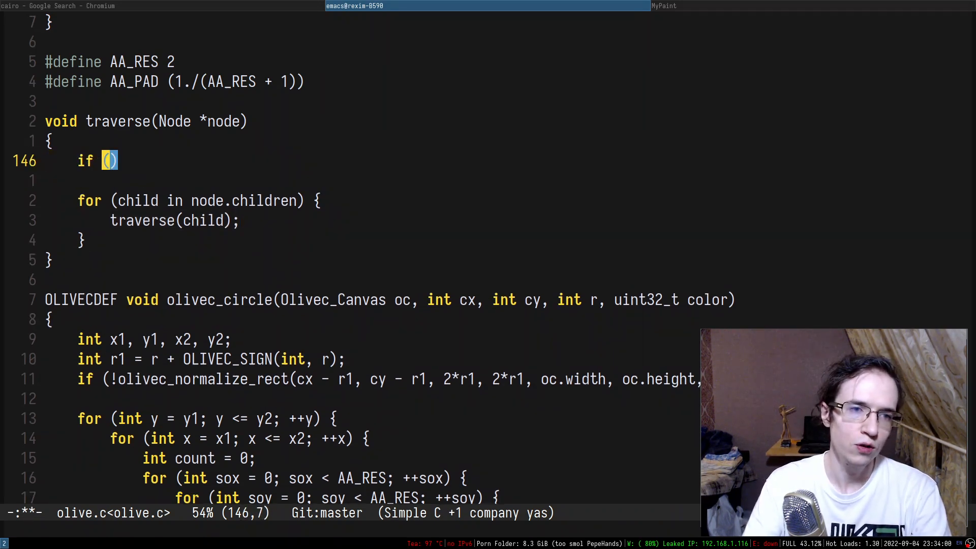
{"action": "type", "text": "node == NULL"}
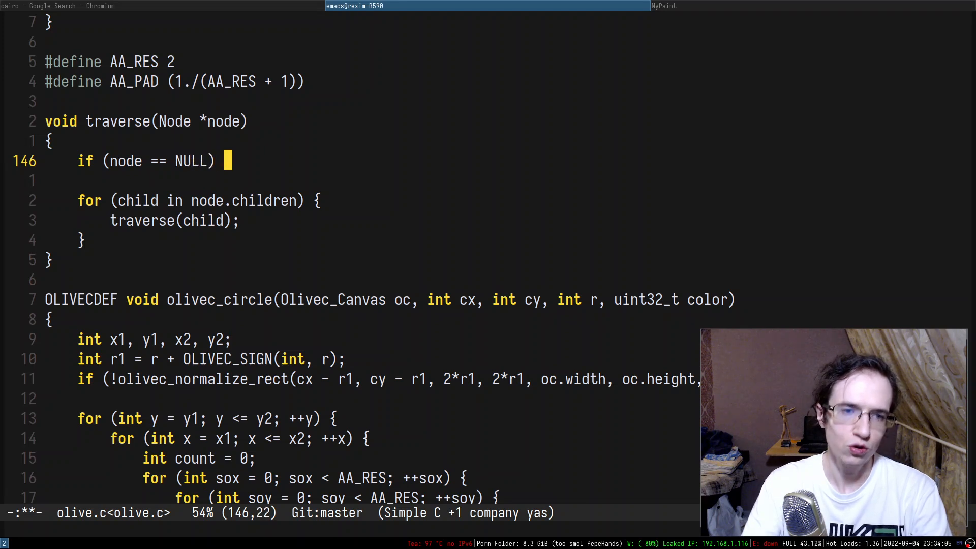
{"action": "type", "text": "return;"}
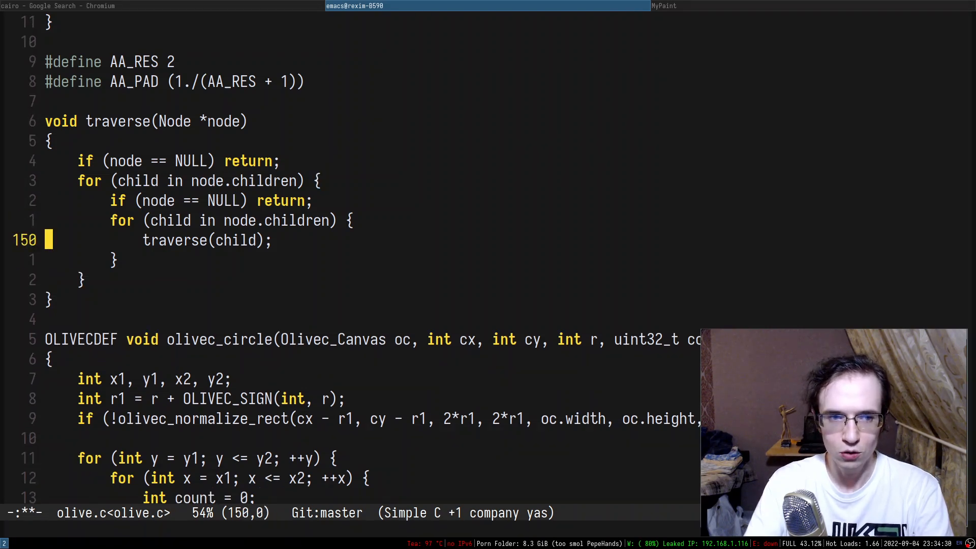
Move up to the copied guard and loop now nested inside traverse's outer loop
{"action": "key", "text": "Up"}
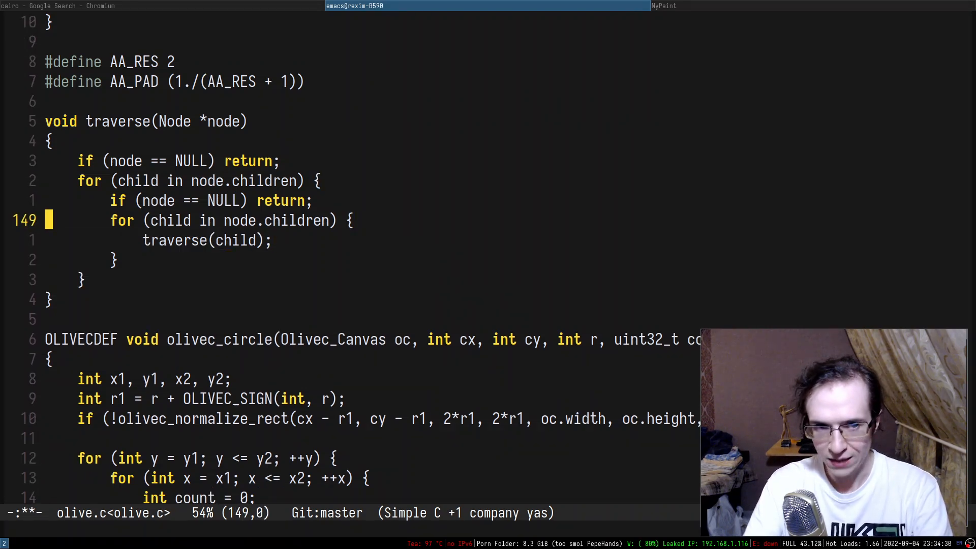